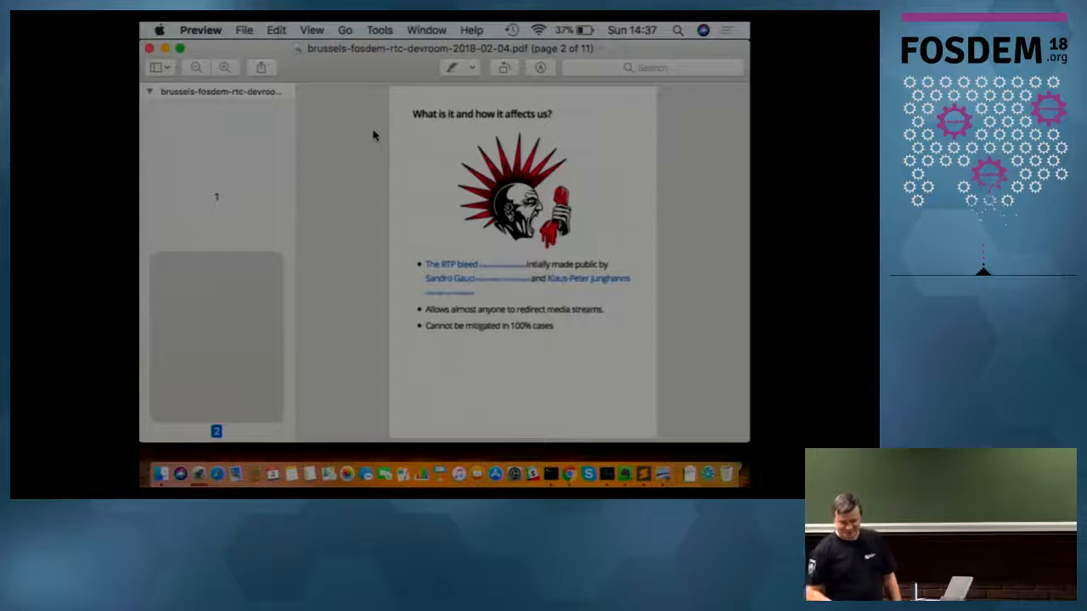
# Advance the slide deck from page 2 to page 3, the POTS RTP bleed slide
pyautogui.press('right')
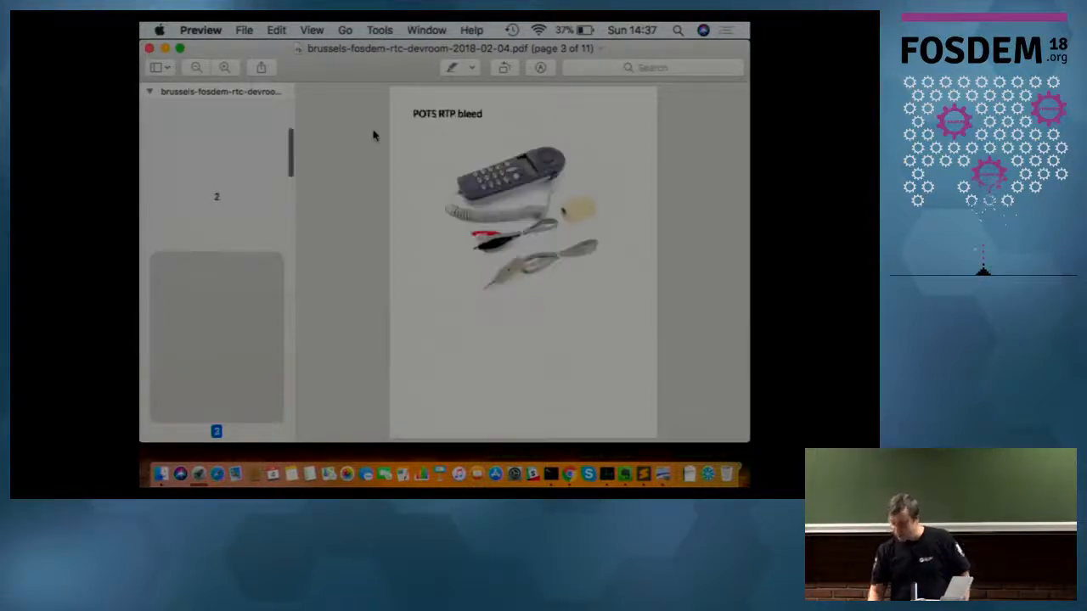